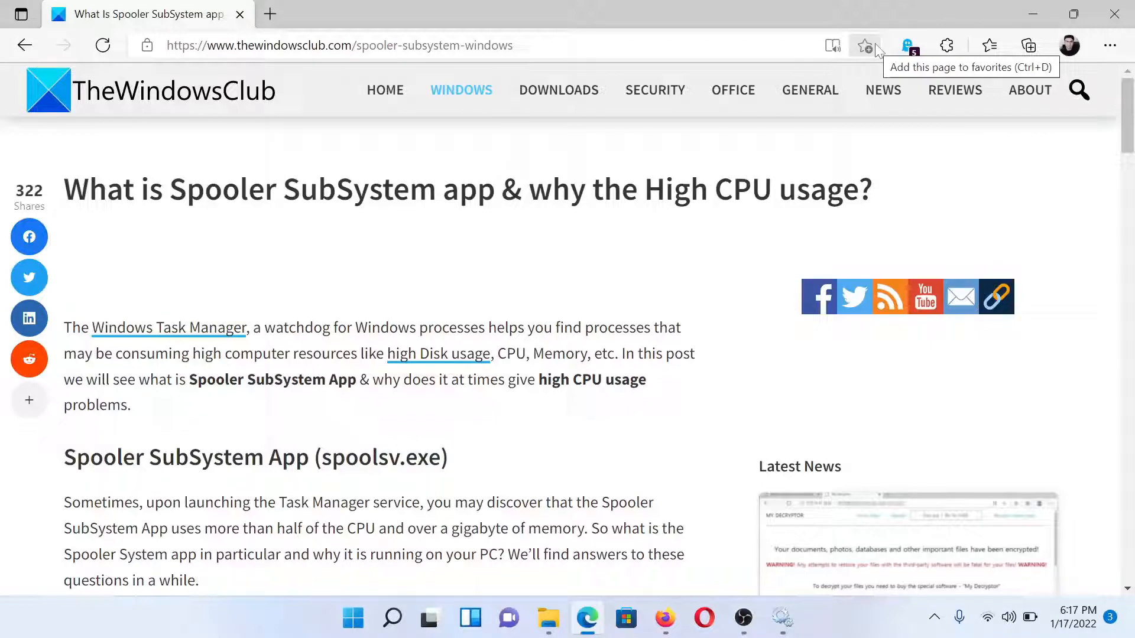
# - Scroll the TheWindowsClub article down to the Print Spooler fix and PRINTERS folder path
pyautogui.scroll(-3)
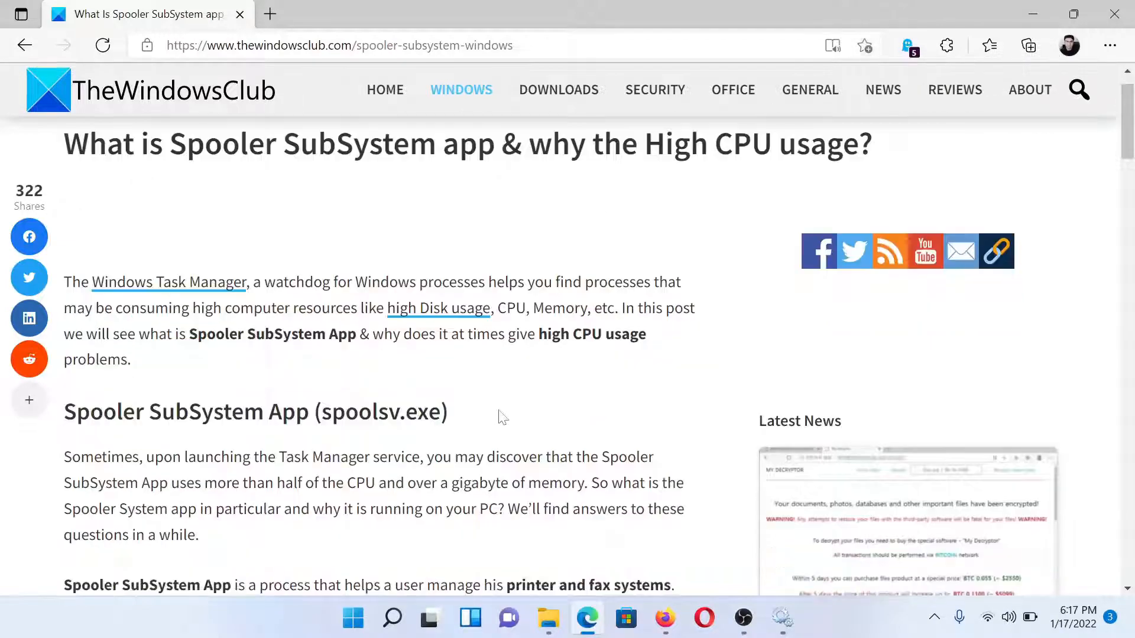
pyautogui.scroll(-3)
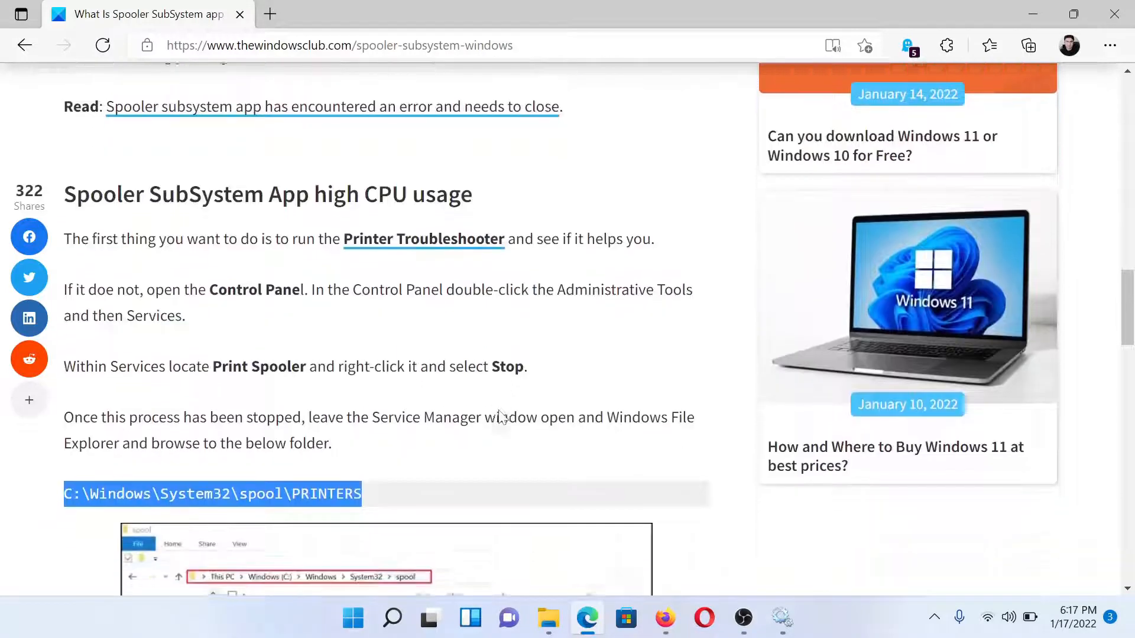
pyautogui.scroll(-3)
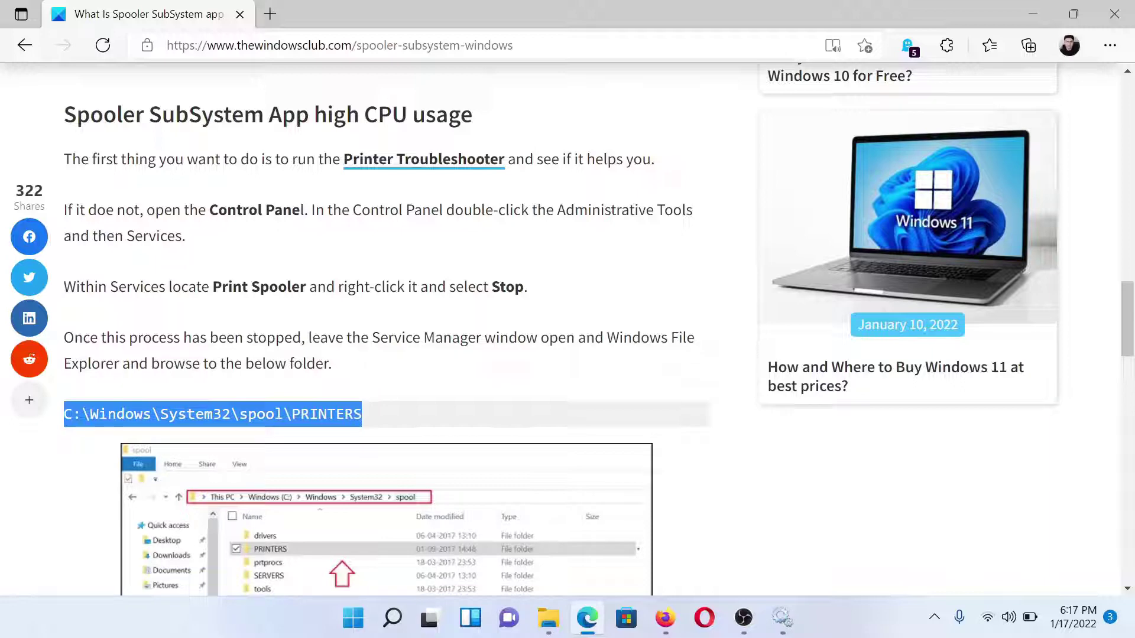
# - Open Settings from the Start right-click menu and reach System > Troubleshoot > Other troubleshooters
pyautogui.rightClick(352, 619)
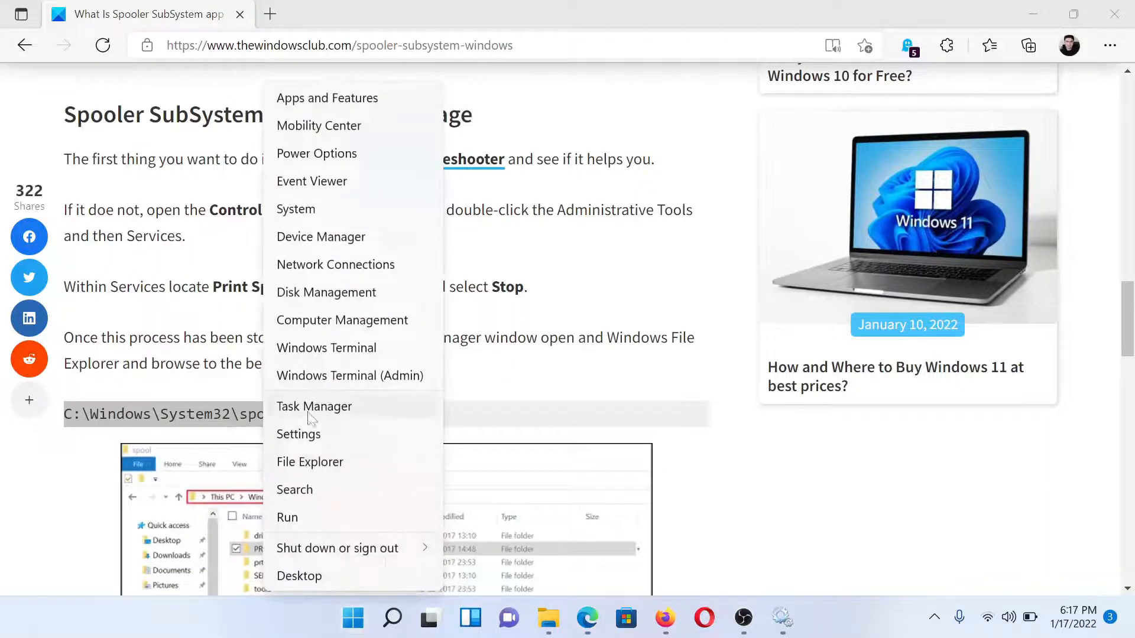
pyautogui.click(297, 433)
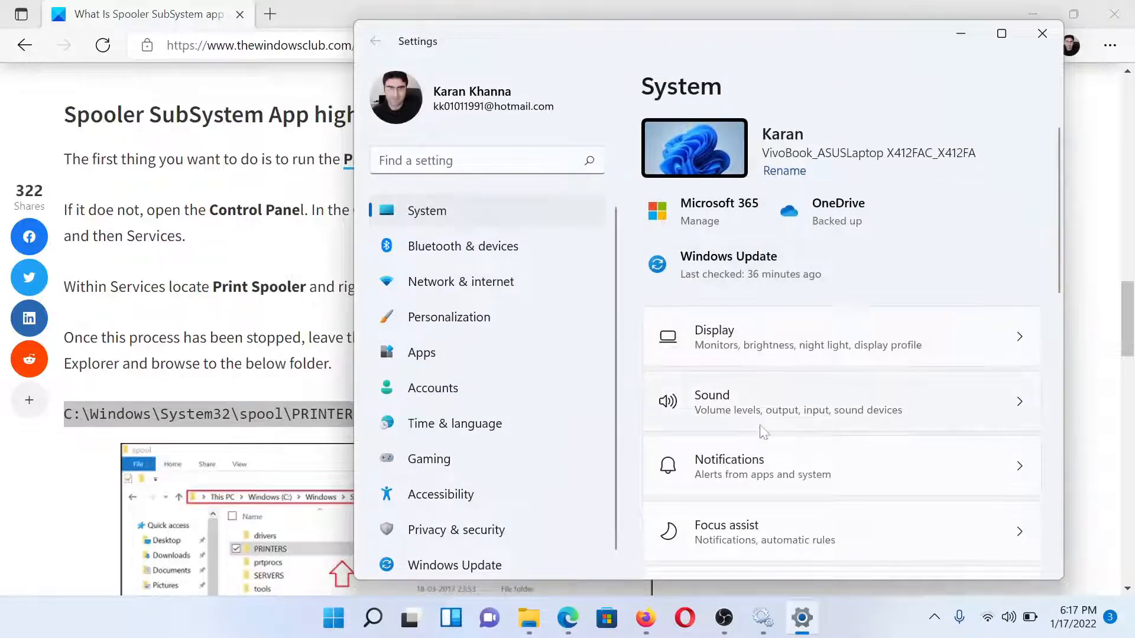
pyautogui.scroll(-3)
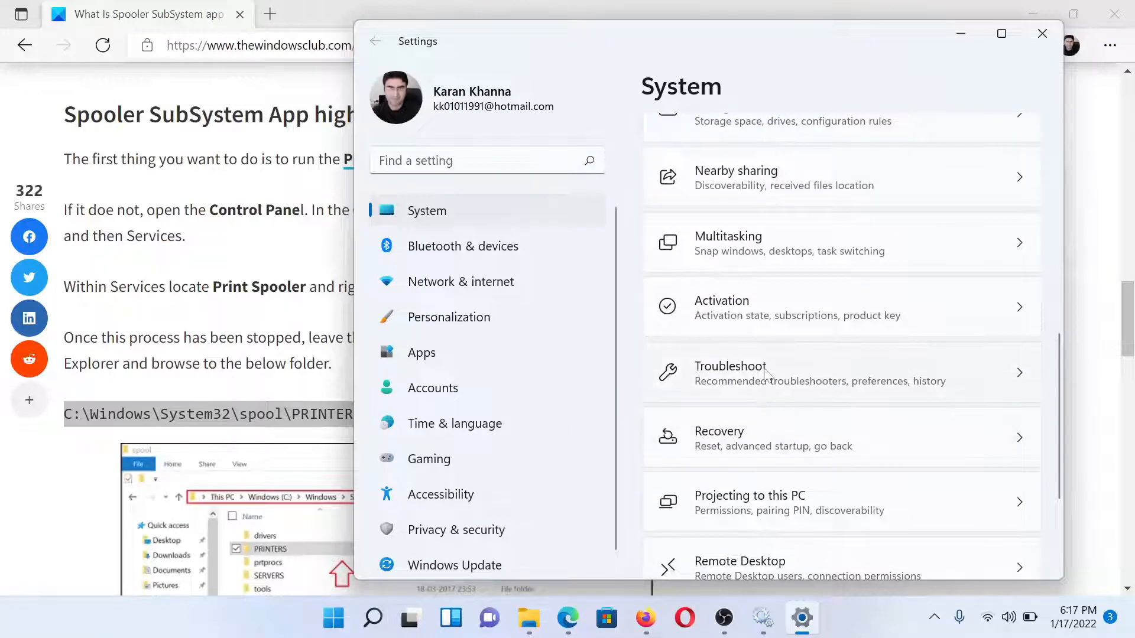
pyautogui.click(731, 366)
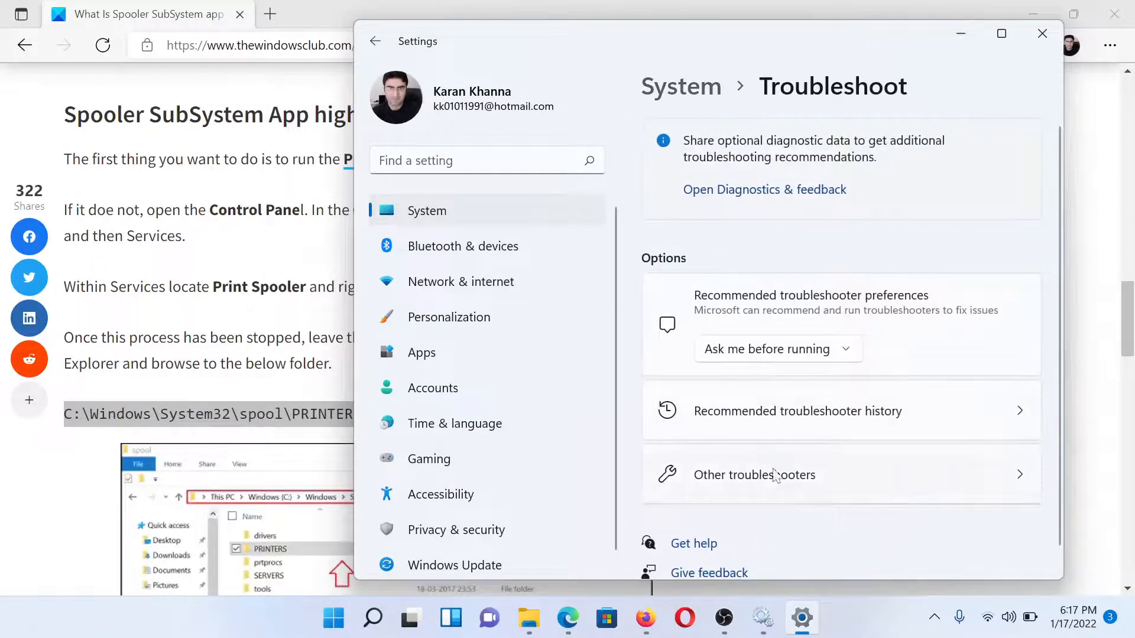
pyautogui.click(755, 475)
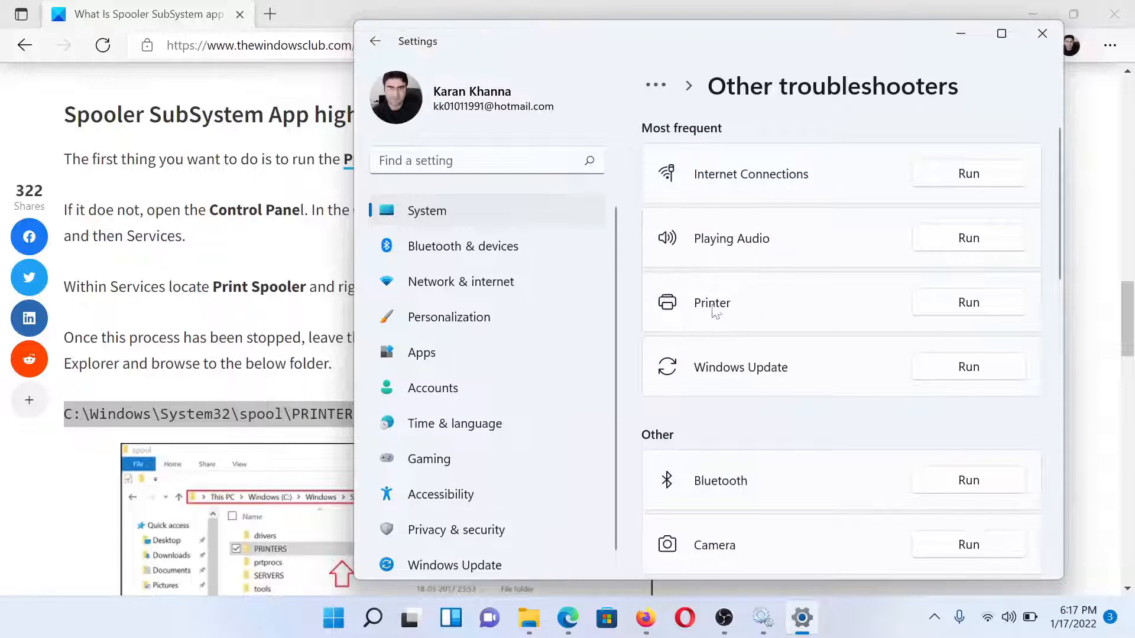
pyautogui.moveTo(949, 320)
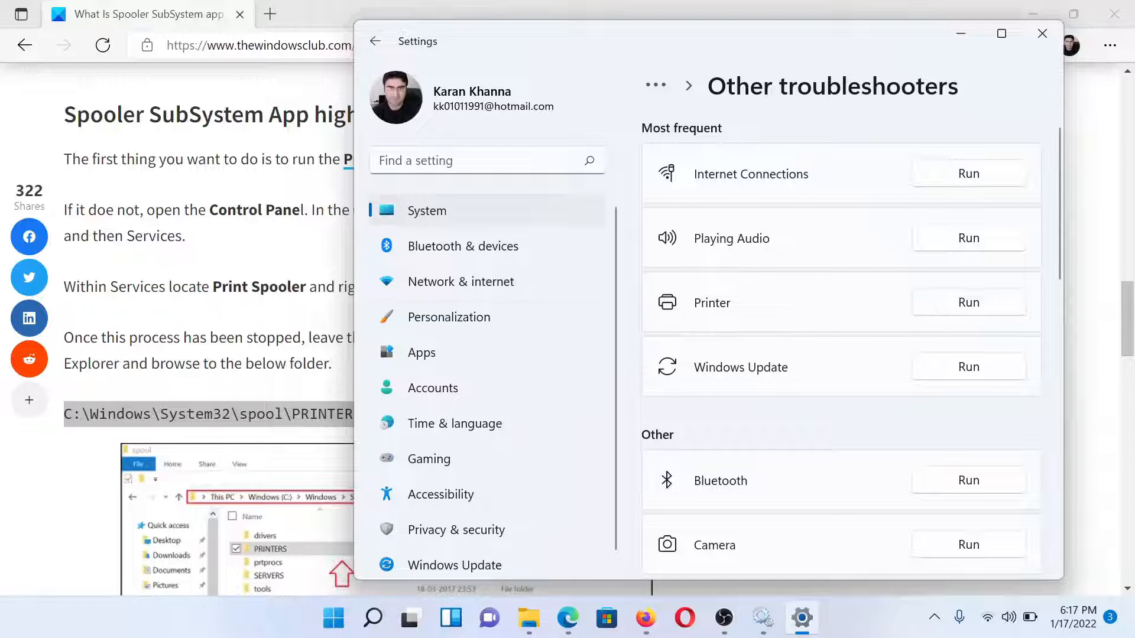
pyautogui.click(1041, 33)
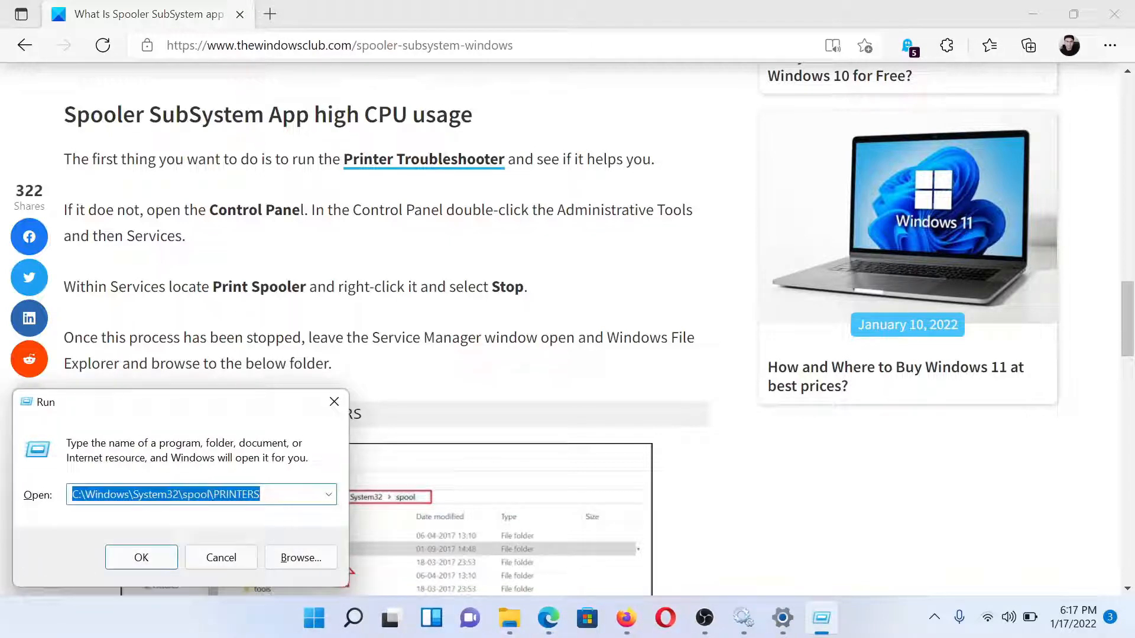
# - Run services.msc, find Print Spooler in the list, and stop it
pyautogui.write('services.msc')
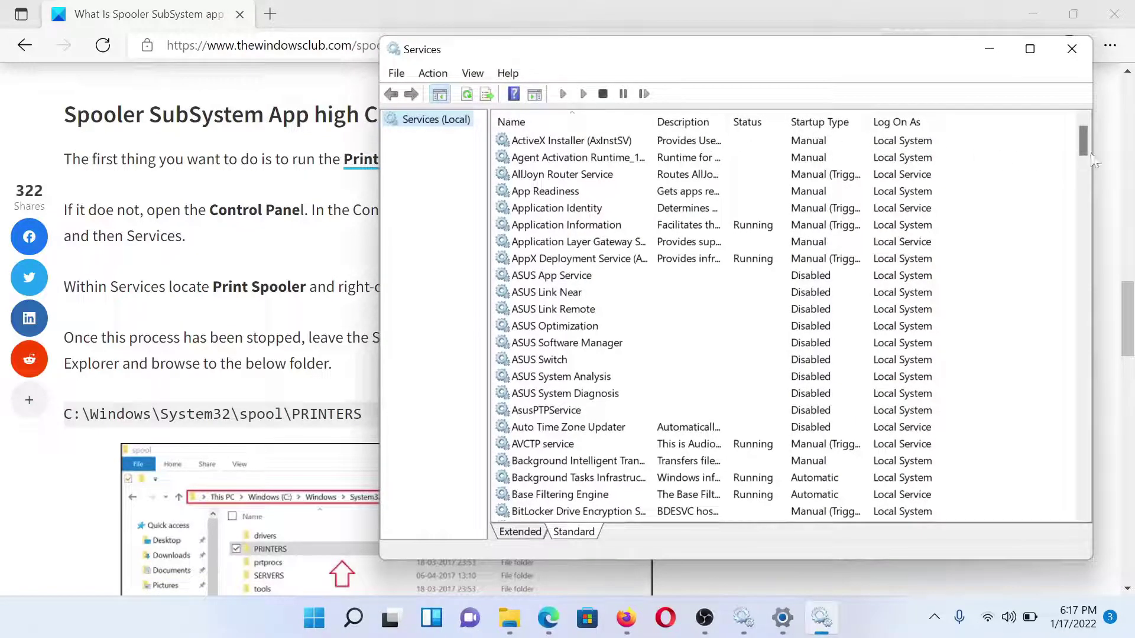
pyautogui.scroll(-3)
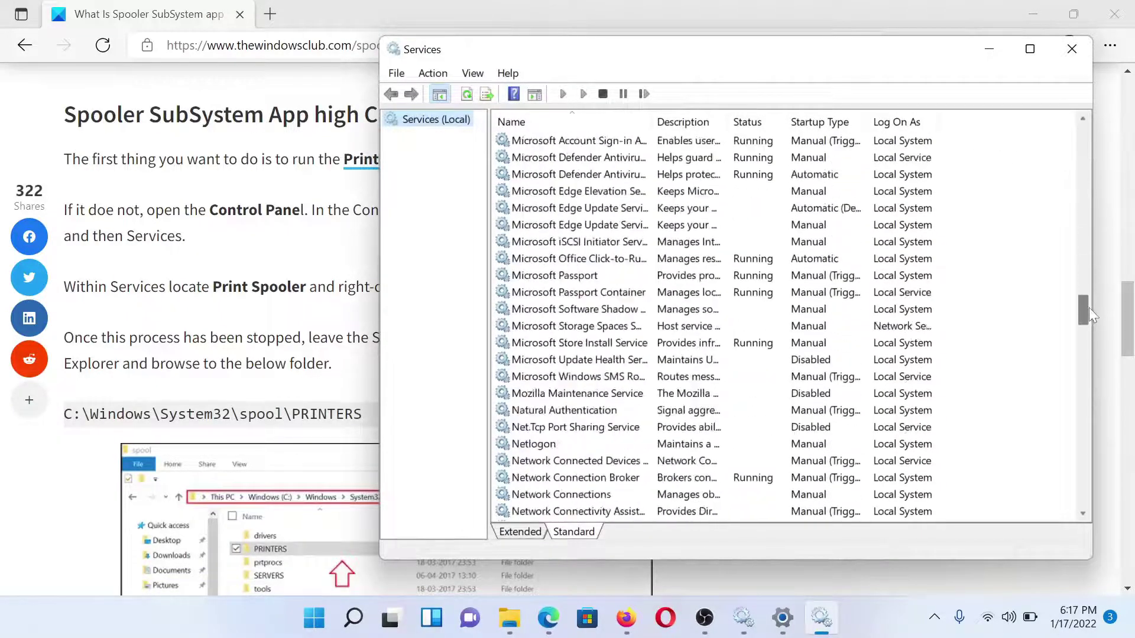
pyautogui.scroll(-3)
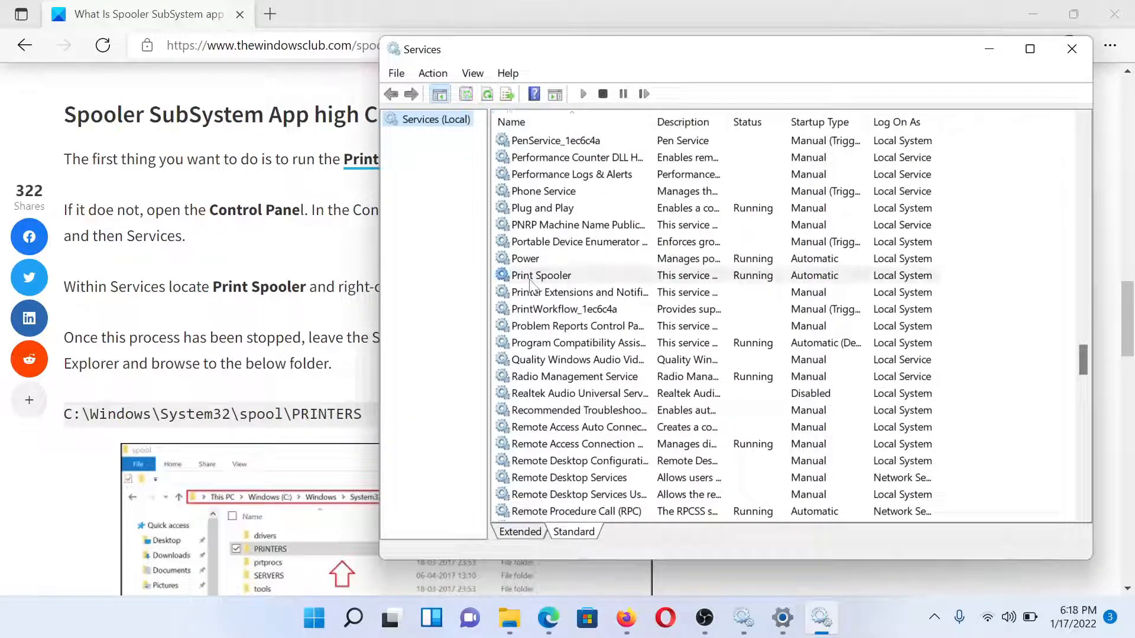
pyautogui.rightClick(542, 275)
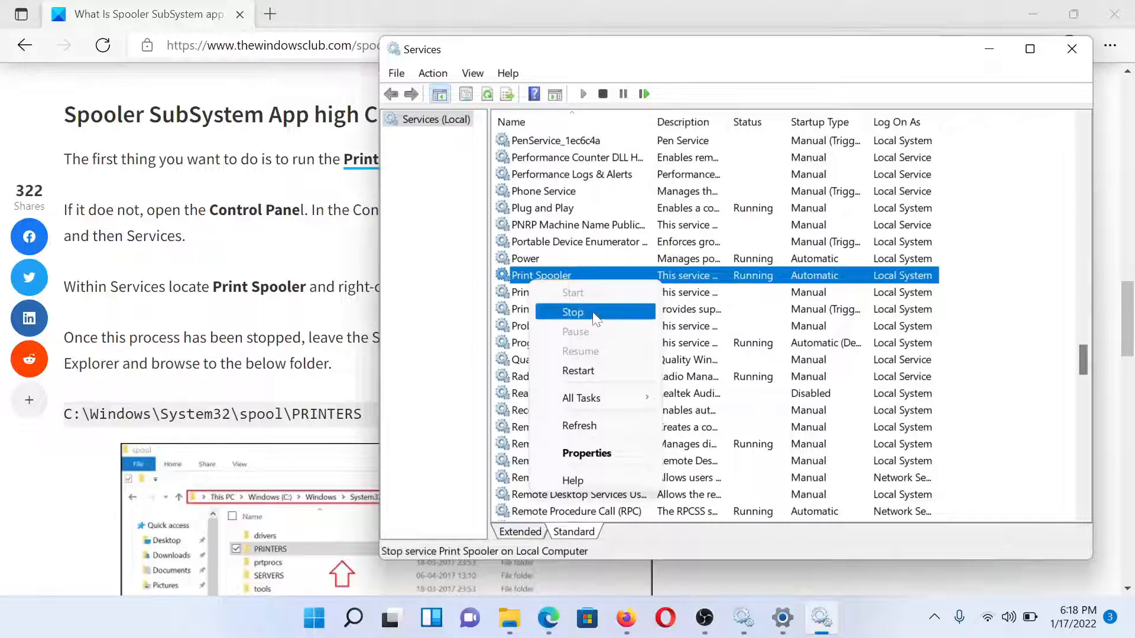
pyautogui.click(572, 312)
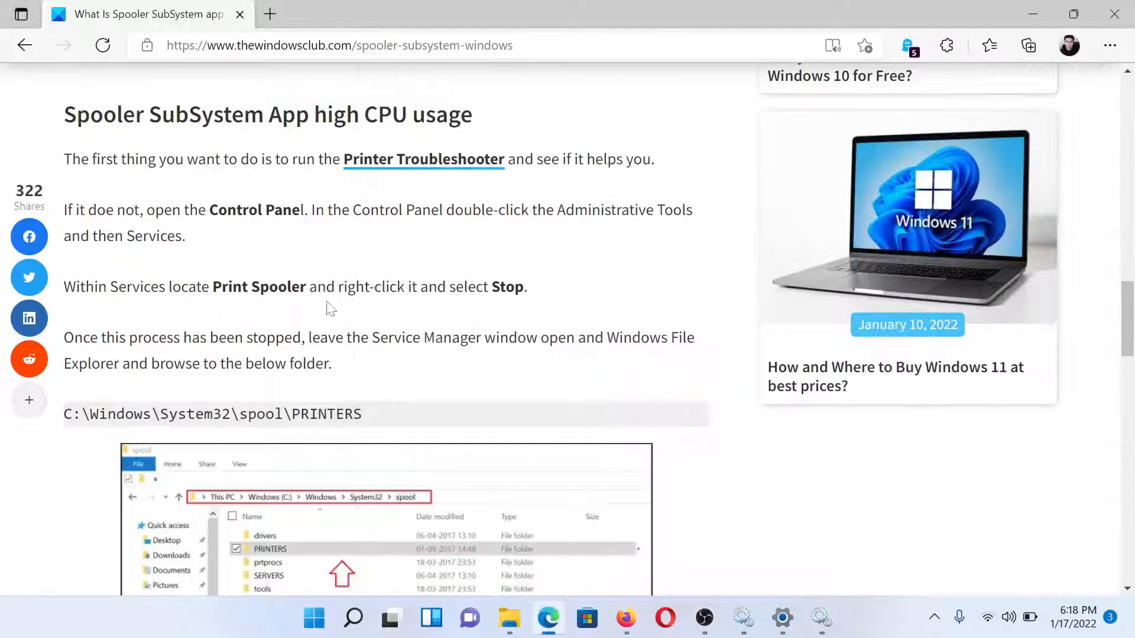
pyautogui.moveTo(327, 360)
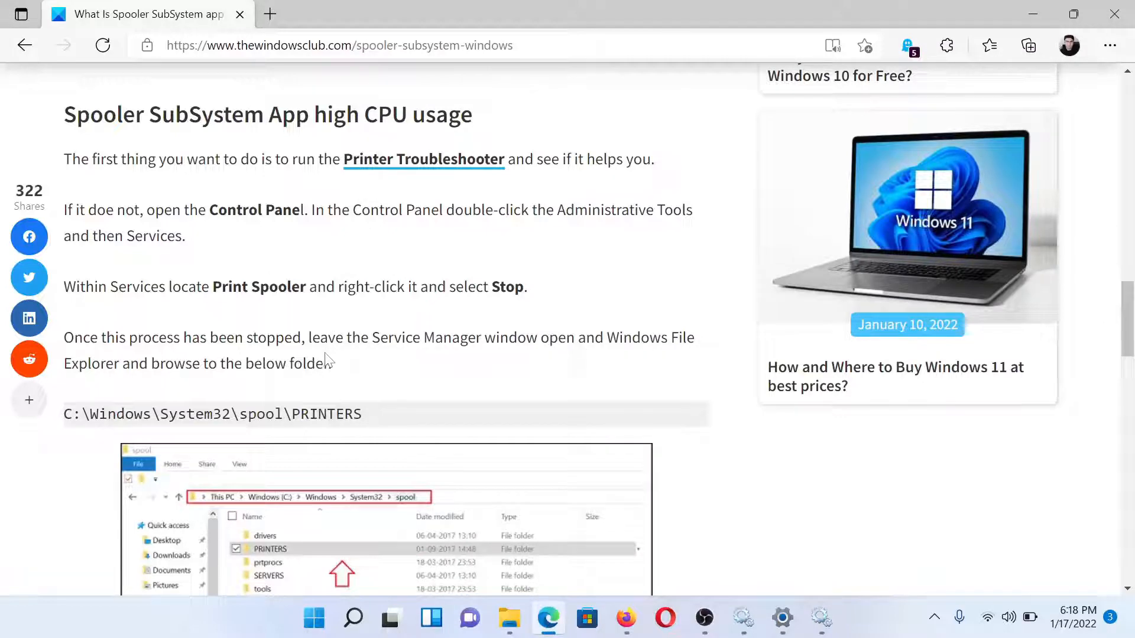
pyautogui.moveTo(326, 360)
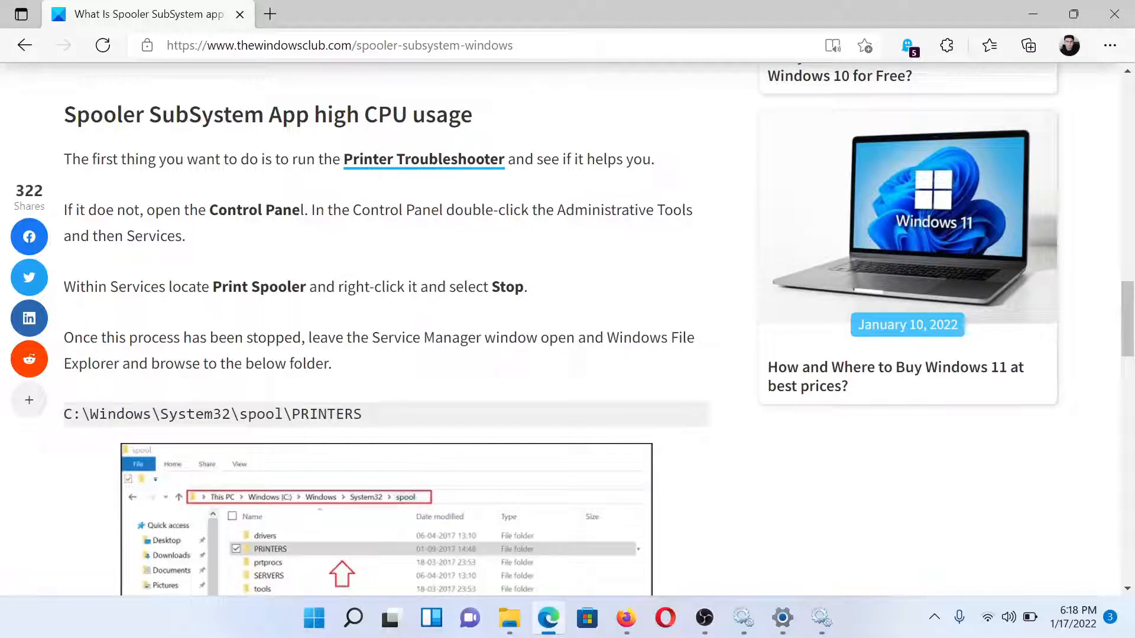
# - Open C:\Windows\System32\spool\PRINTERS through the Run box using the article's path
pyautogui.tripleClick(213, 414)
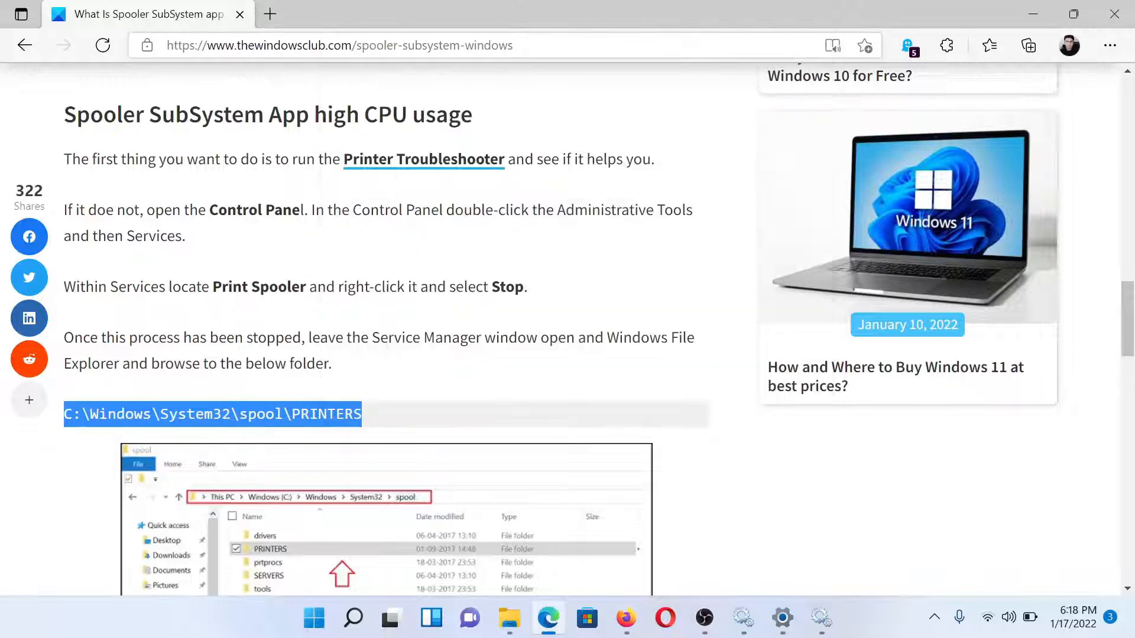
pyautogui.press('Win+r')
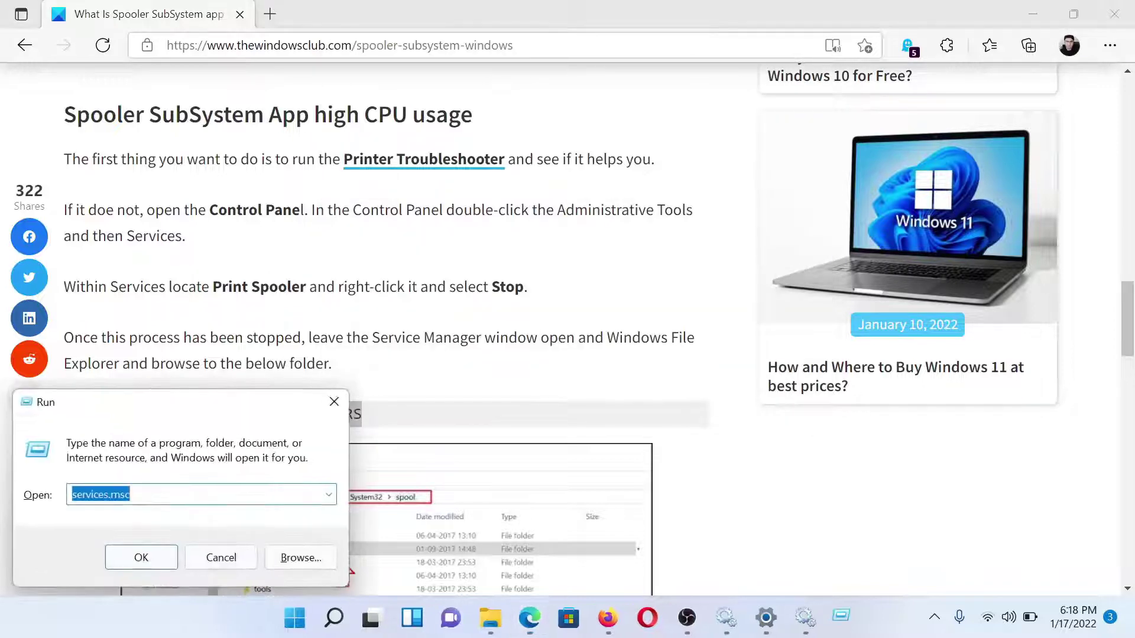
pyautogui.write('C:\\Windows\\System32\\spool\\PRINTERS')
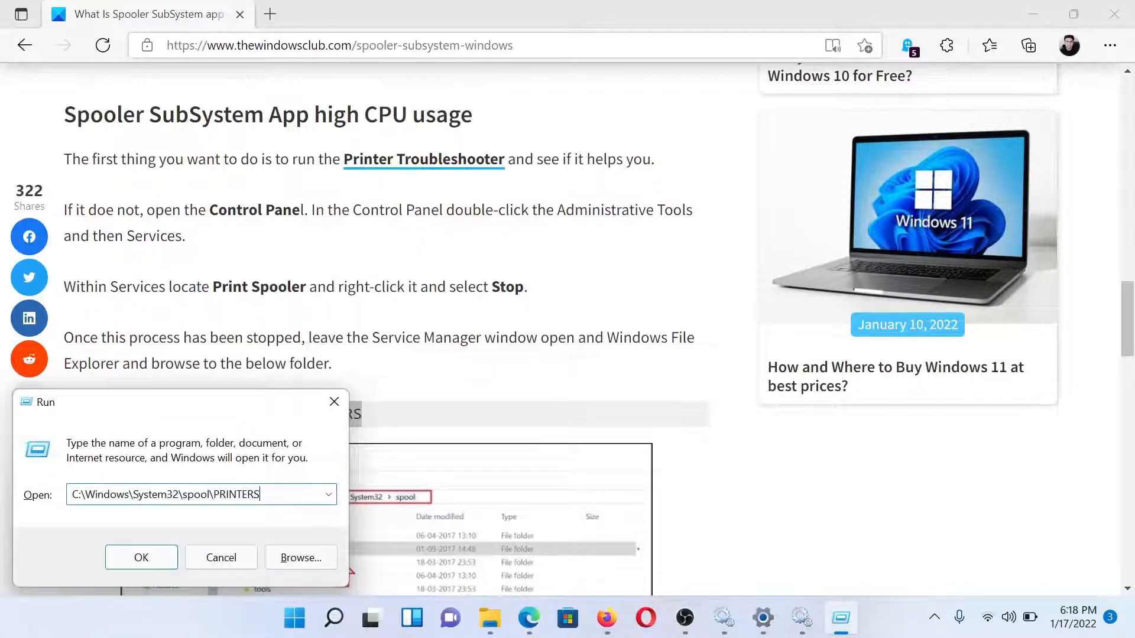
pyautogui.click(140, 557)
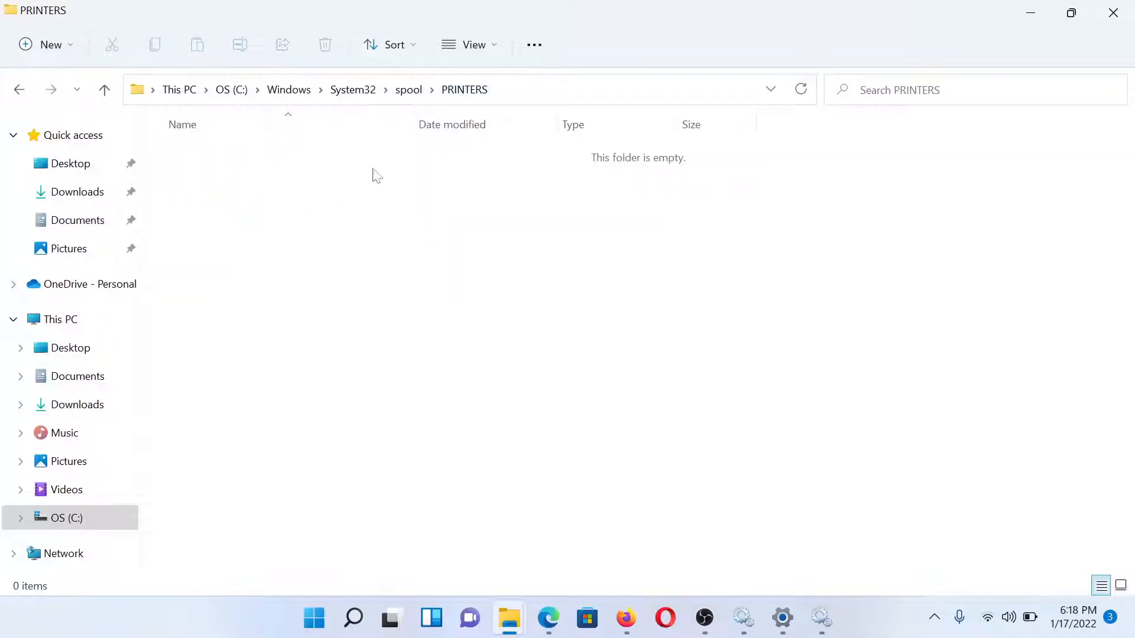
pyautogui.moveTo(425, 275)
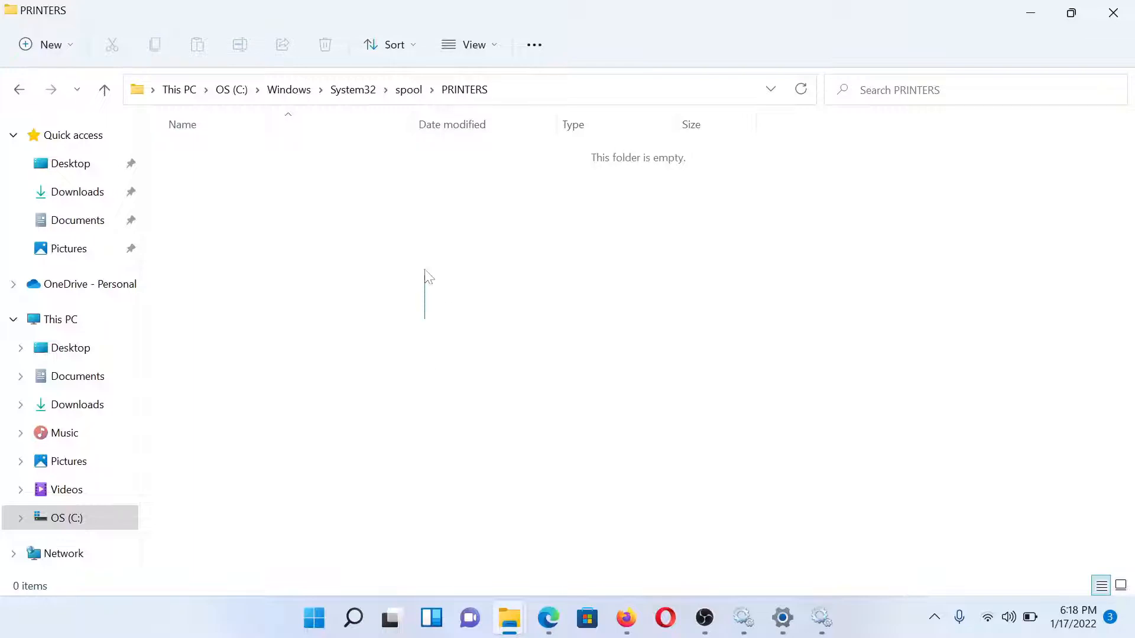
# - Confirm the PRINTERS folder is empty and switch back to the Edge article
pyautogui.click(548, 619)
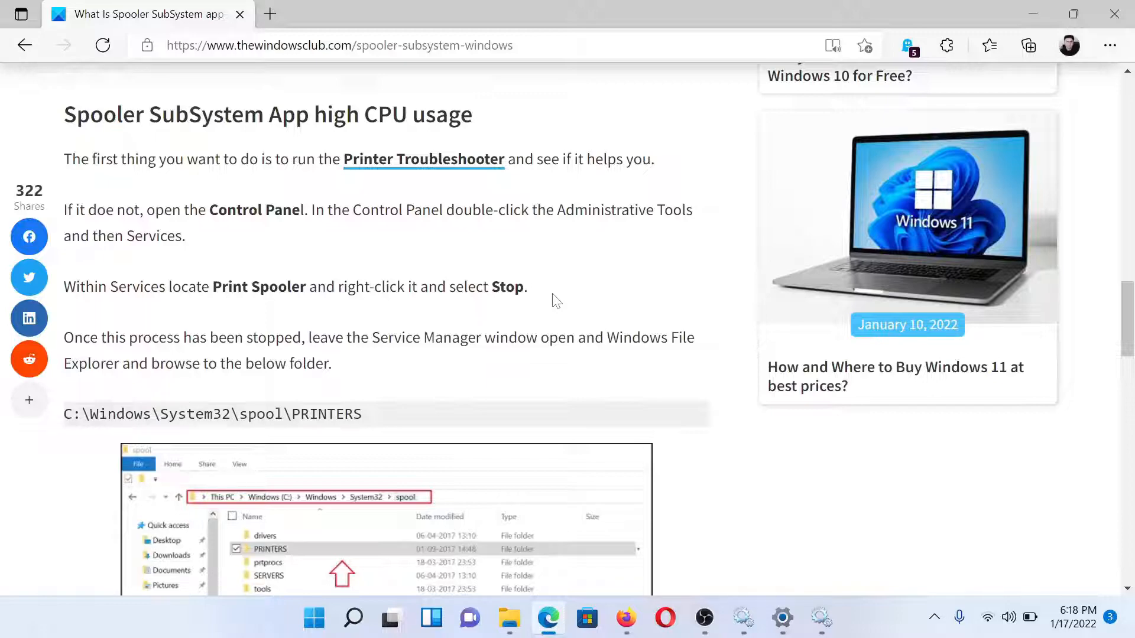
# - Scroll the Spooler SubSystem article back up to its title and introduction
pyautogui.scroll(3)
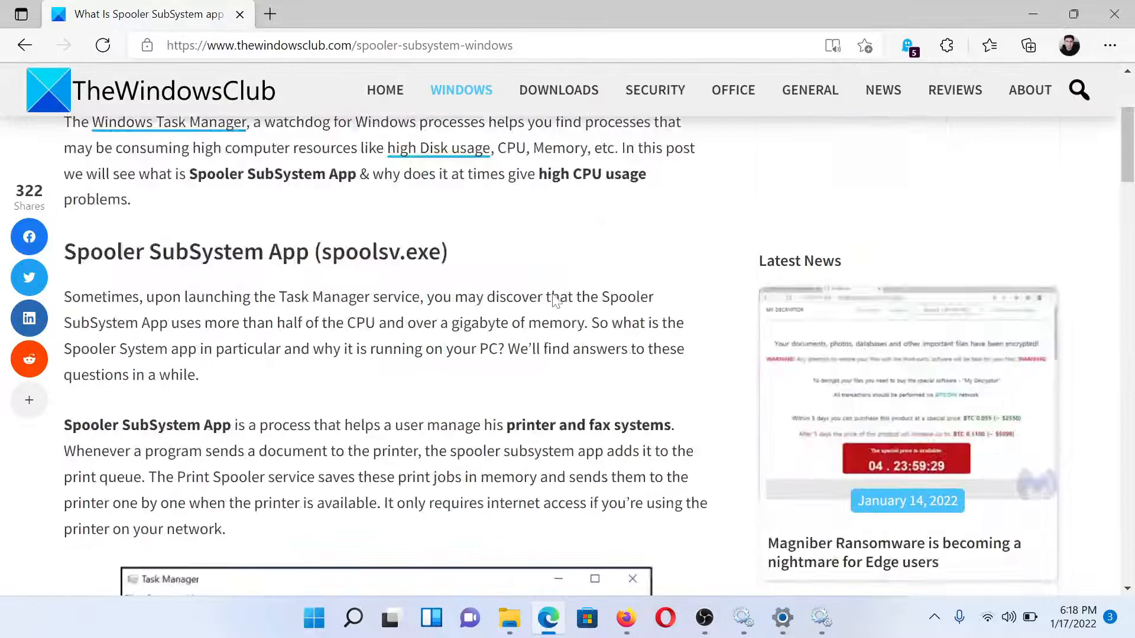
pyautogui.scroll(3)
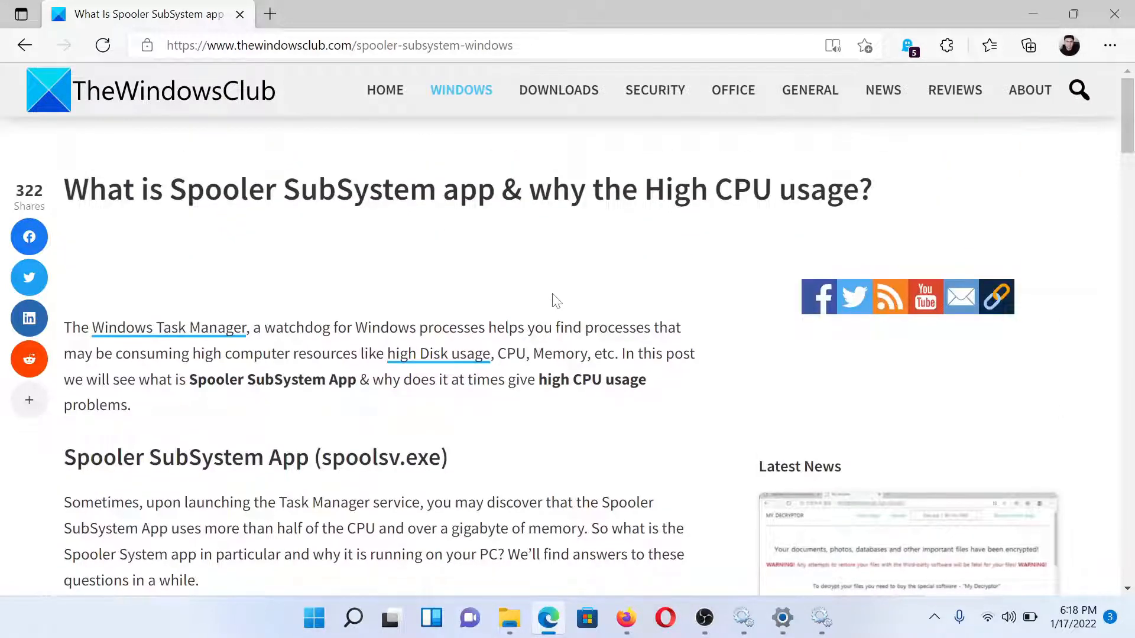